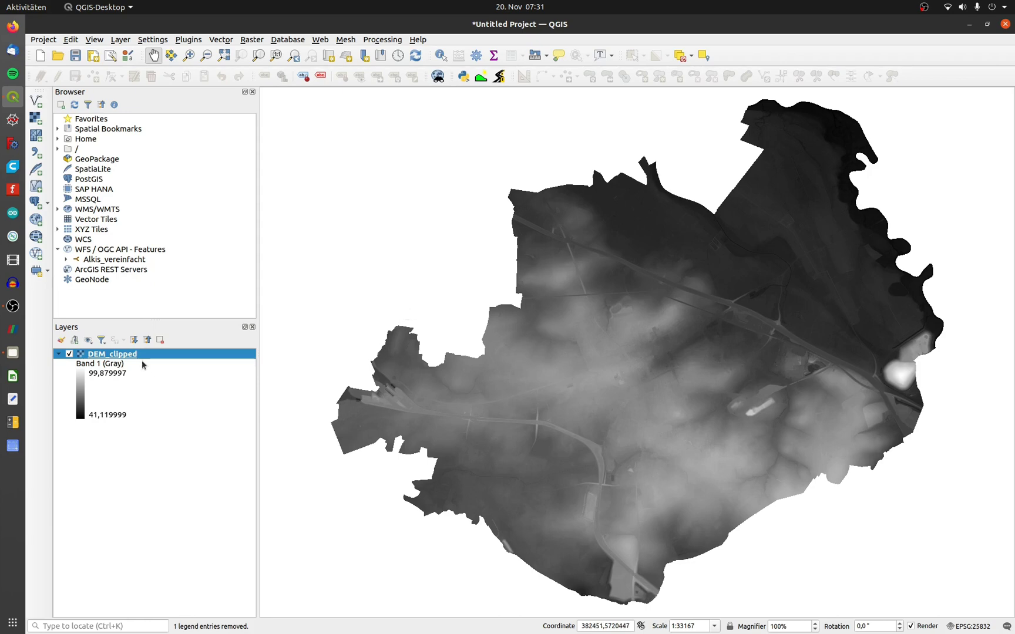
- Duplicate DEM_clipped from its layer context menu to create 'DEM_clipped copy'
right_click(112, 354)
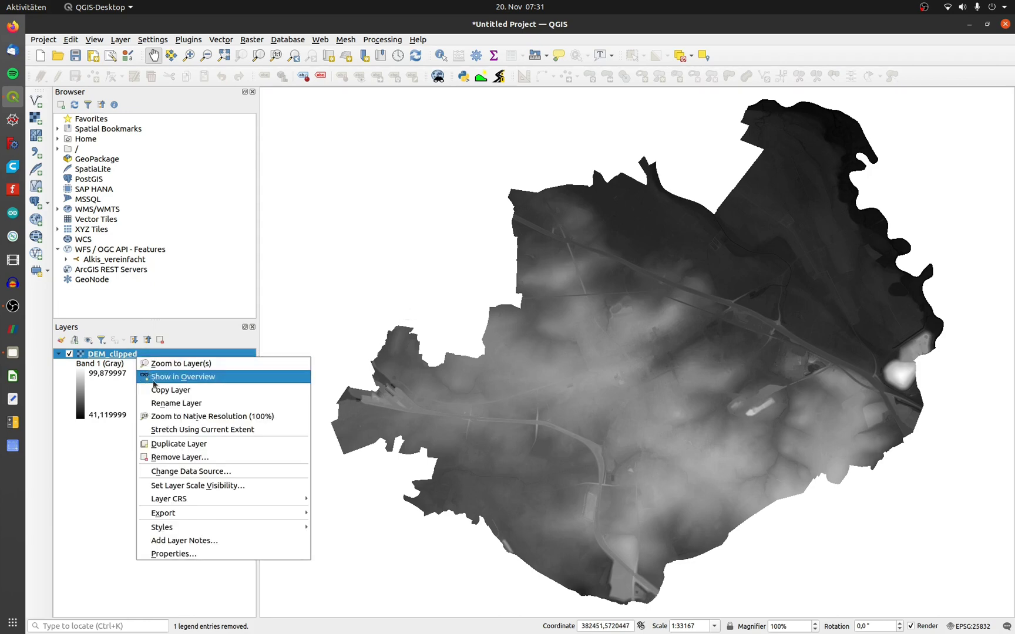
left_click(179, 443)
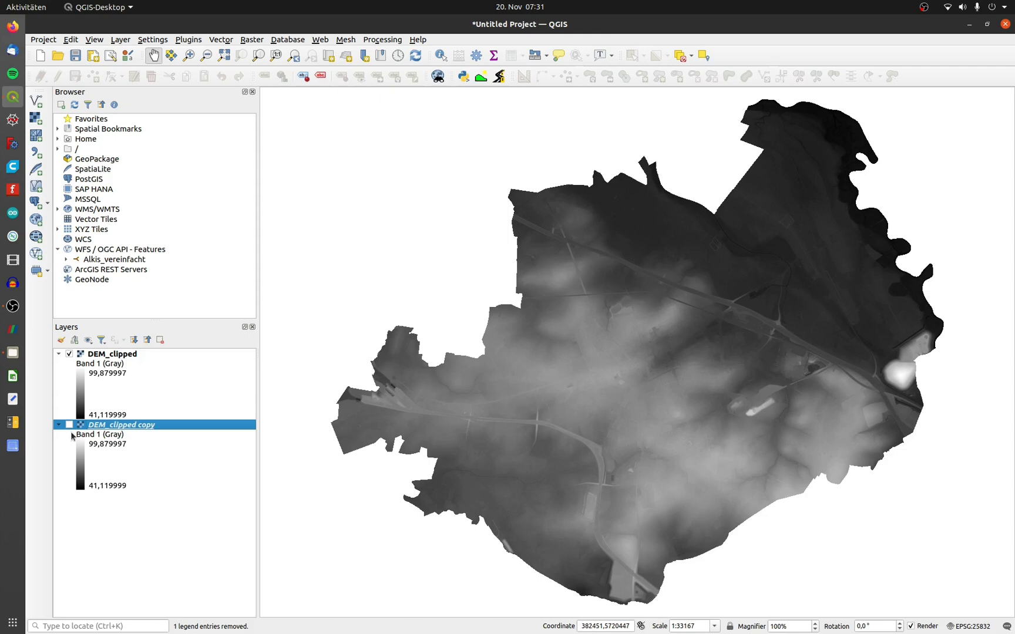
- Set the DEM_clipped copy layer's render type to Hillshade and apply it
double_click(121, 425)
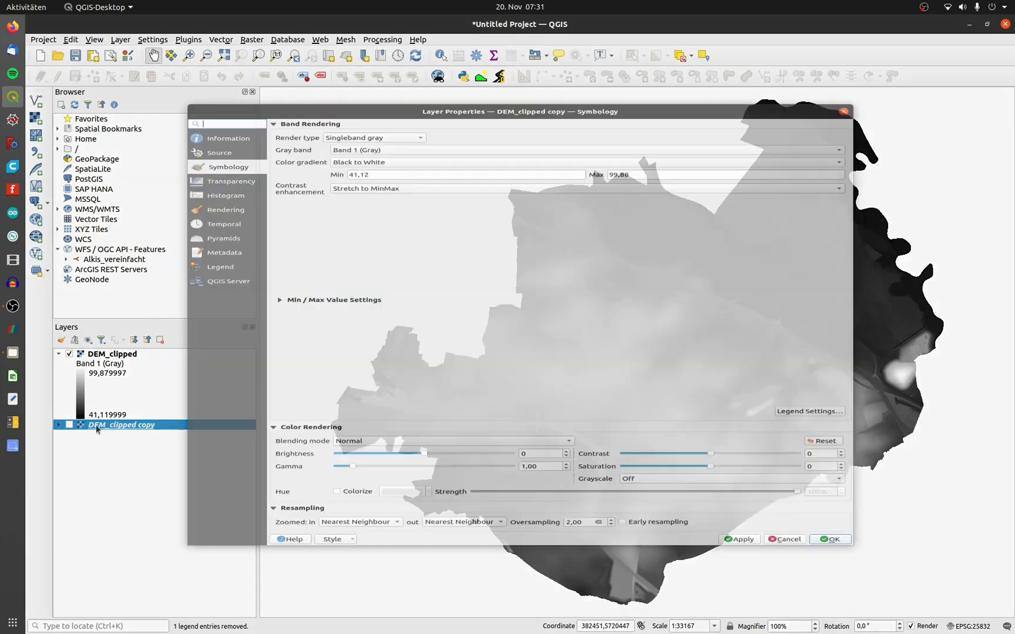
left_click(373, 138)
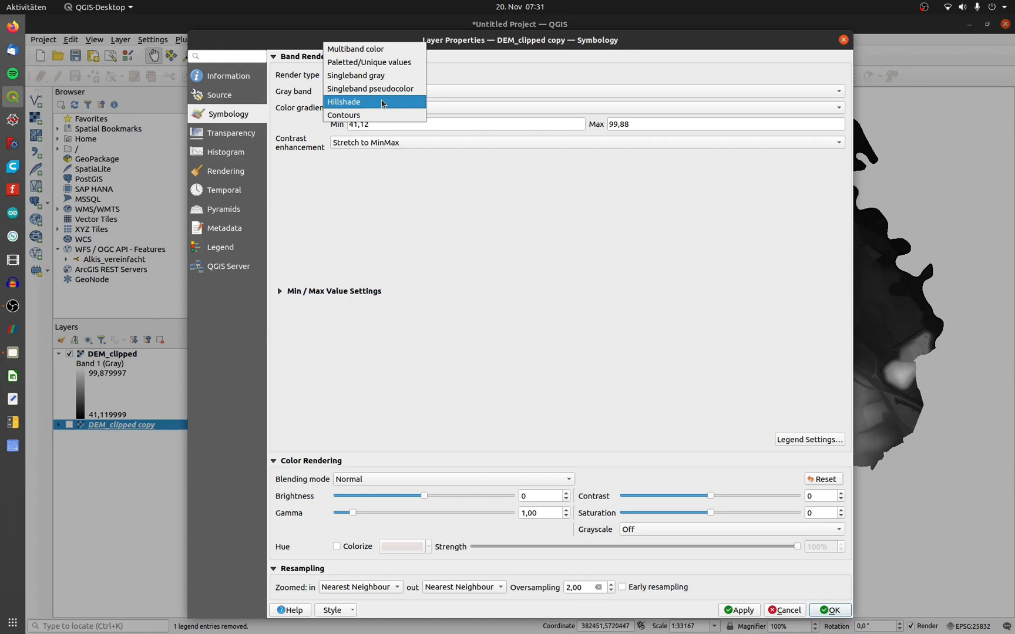
left_click(344, 101)
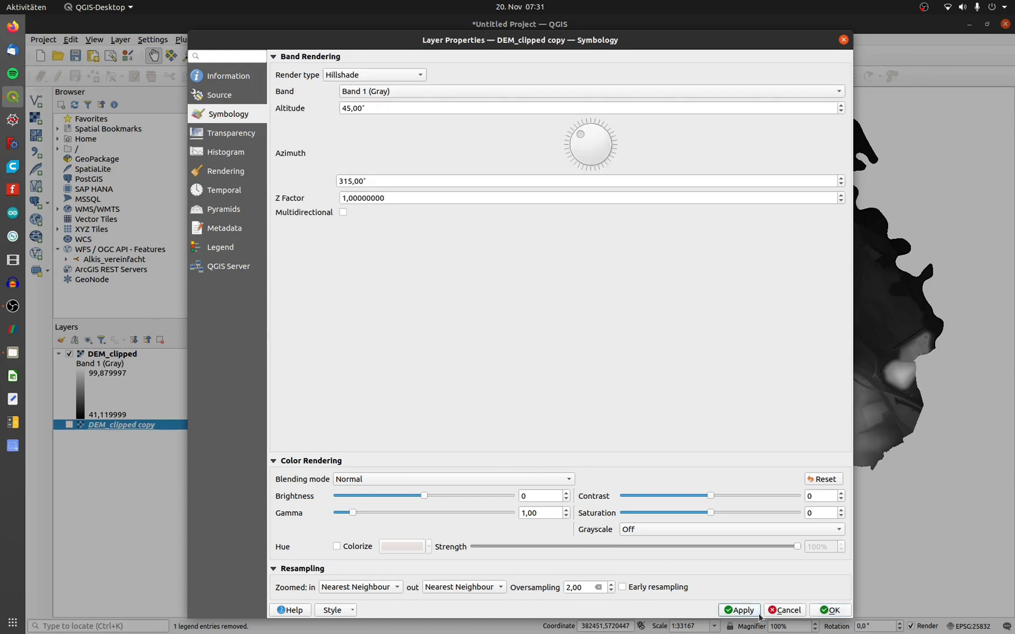
left_click(834, 610)
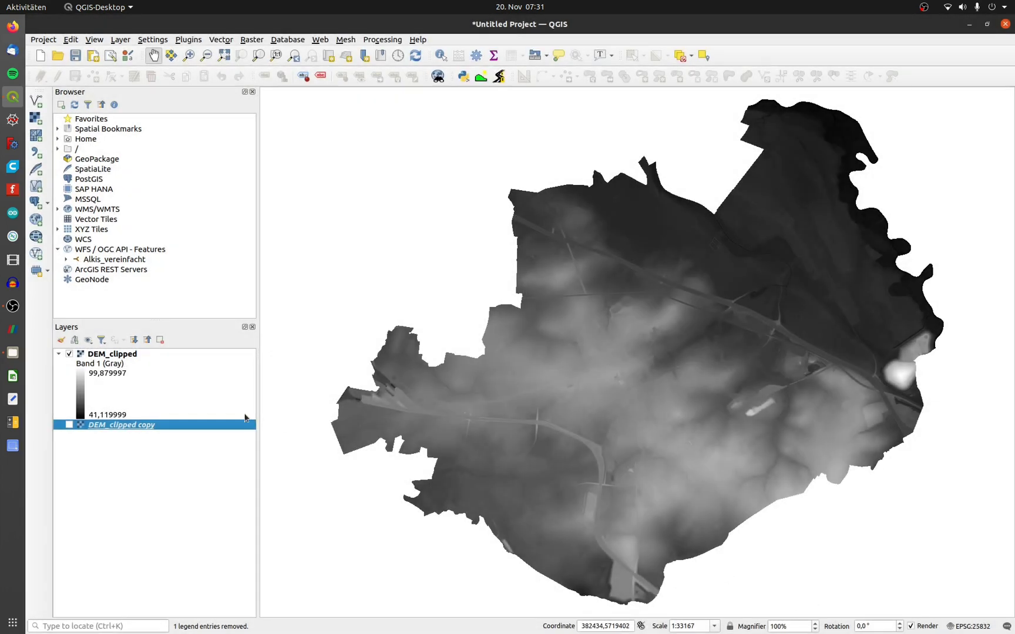
- Set DEM_clipped's render type to Singleband pseudocolor and open its colour ramp choices
double_click(111, 354)
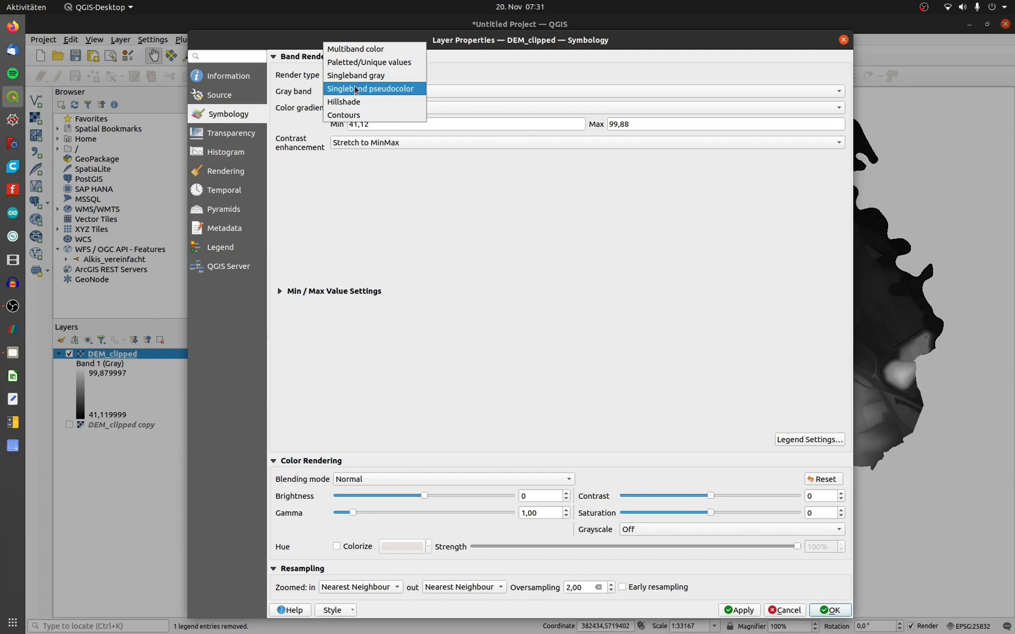
left_click(371, 88)
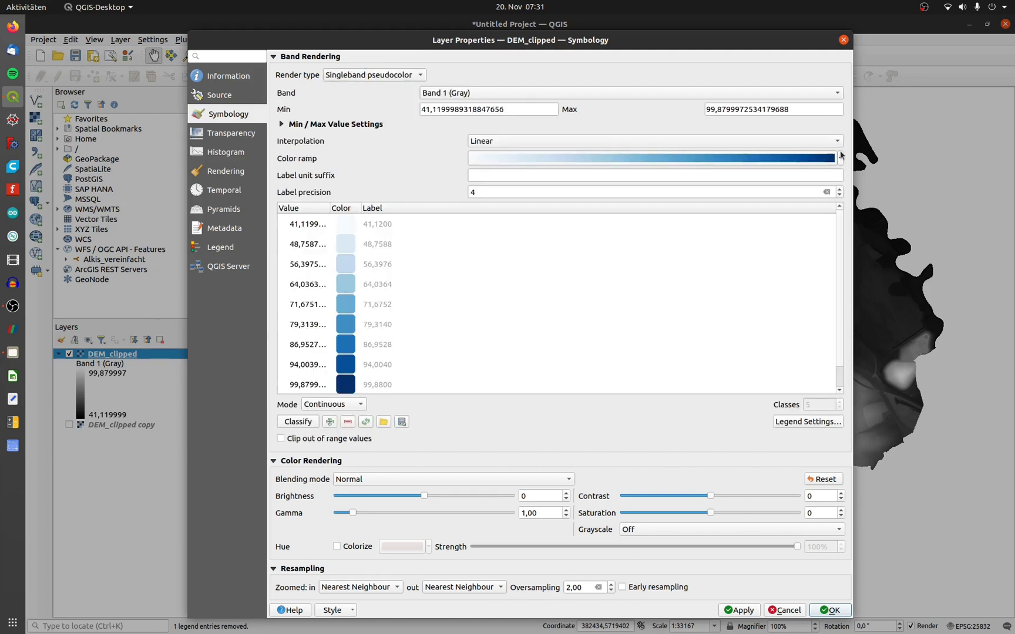
left_click(838, 158)
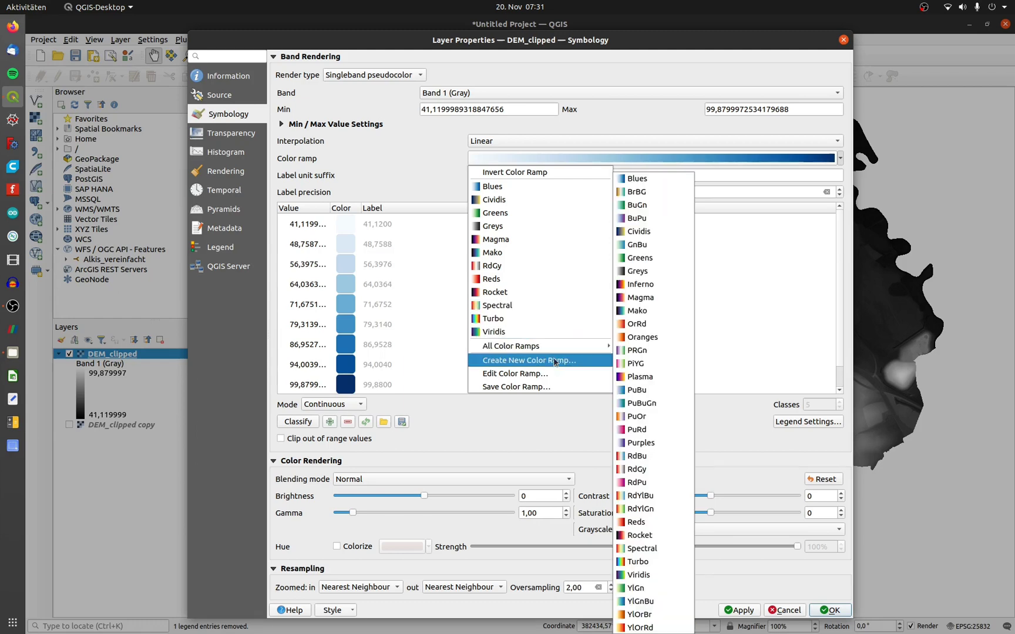
- Create a new colour ramp from the cpt-city Topography 'elevation' palette
left_click(528, 360)
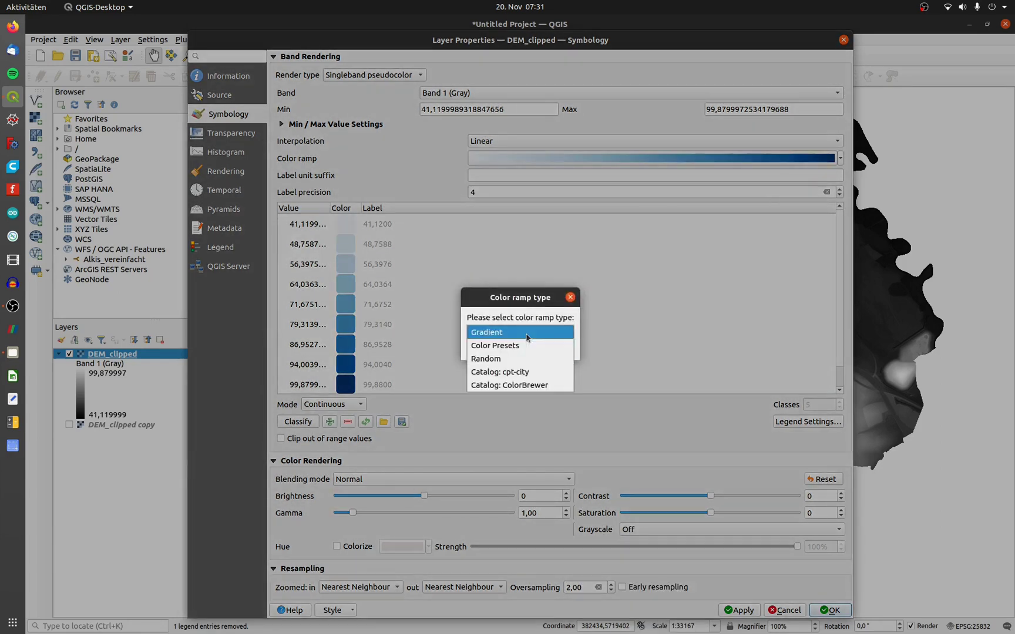
left_click(500, 372)
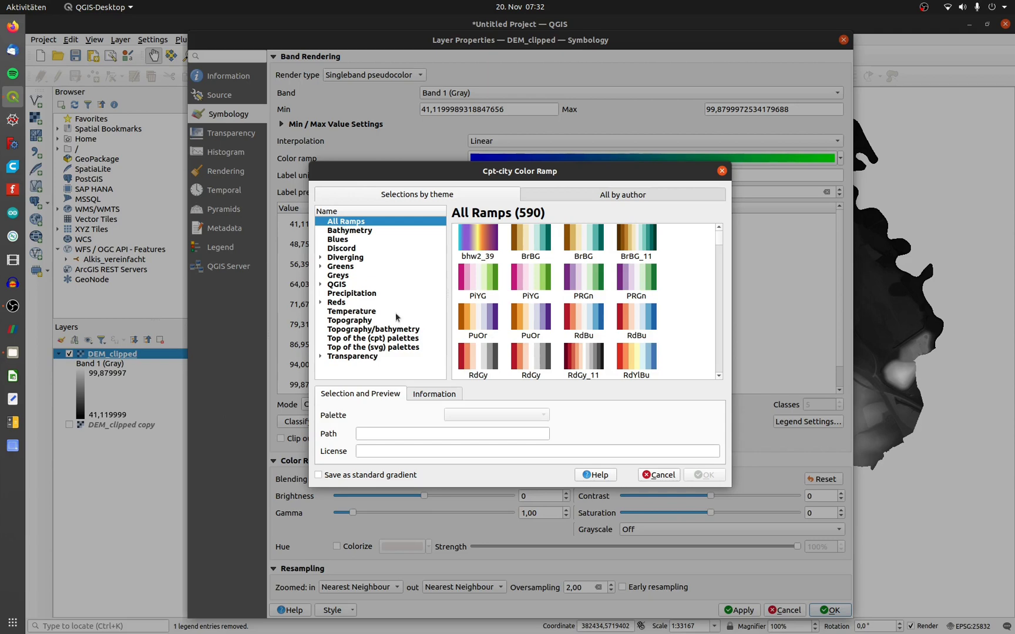
left_click(349, 321)
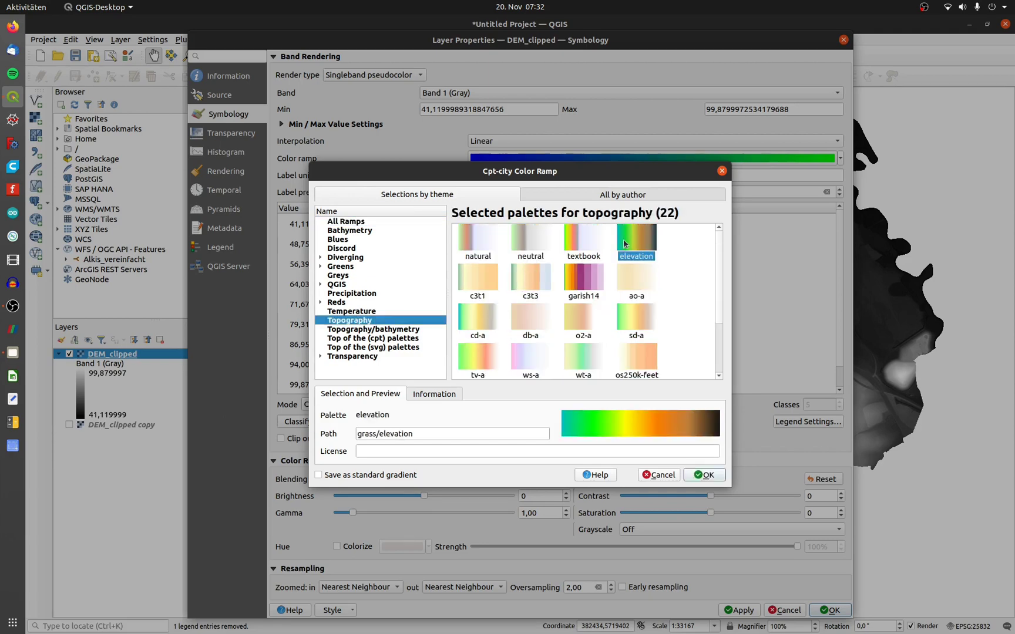
left_click(703, 475)
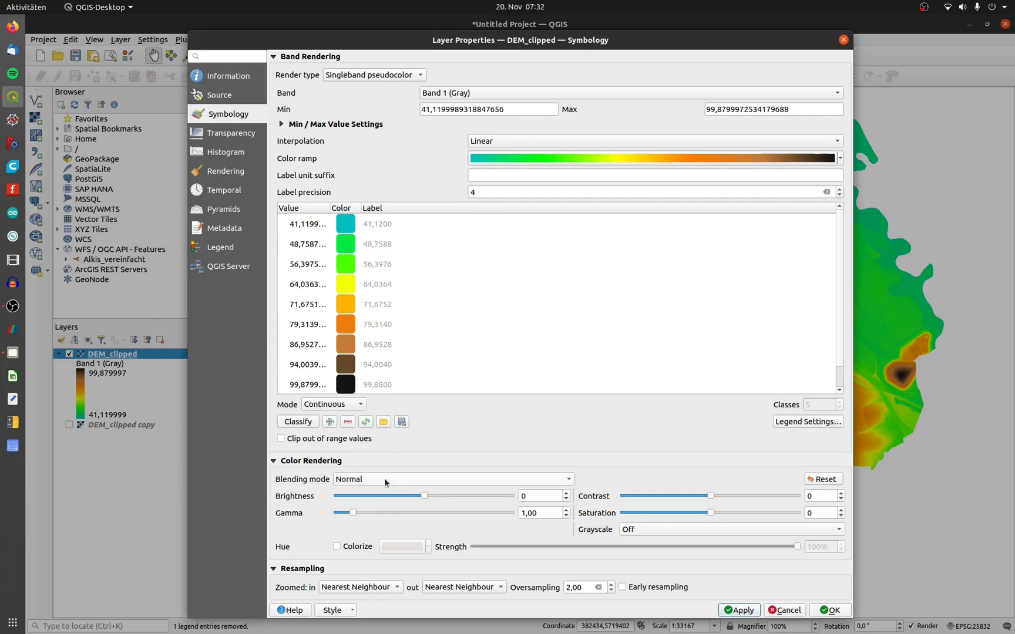
- Set DEM_clipped's blending mode to Multiply and close its properties
left_click(451, 480)
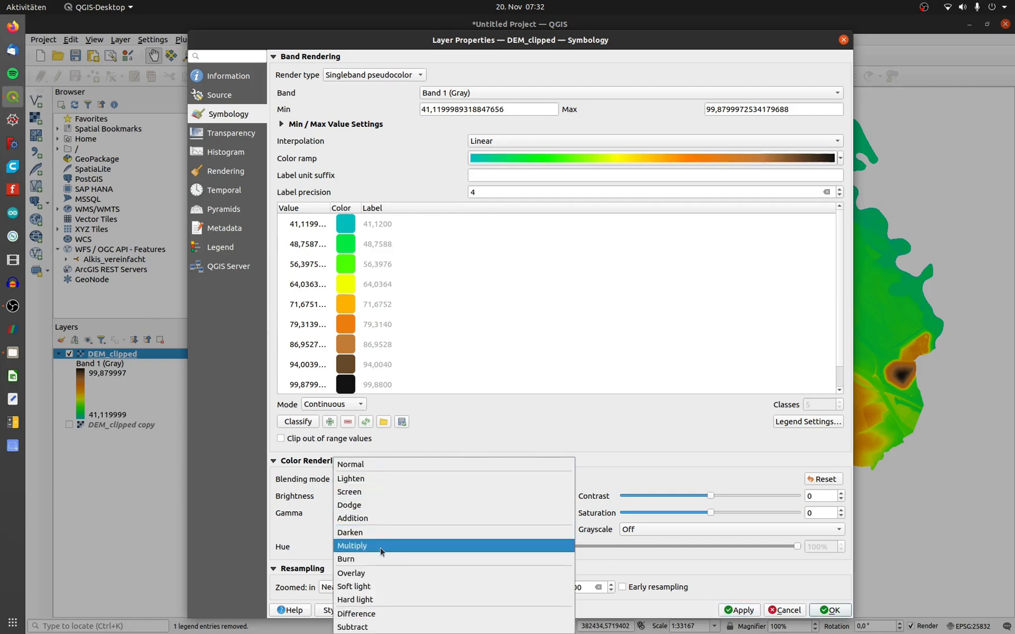
left_click(353, 546)
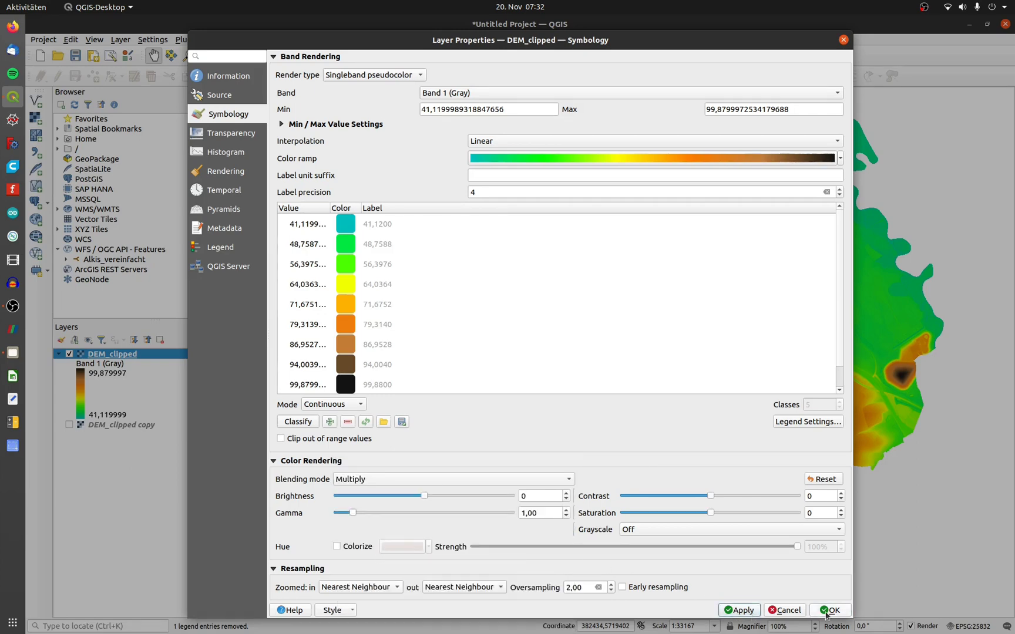
left_click(830, 609)
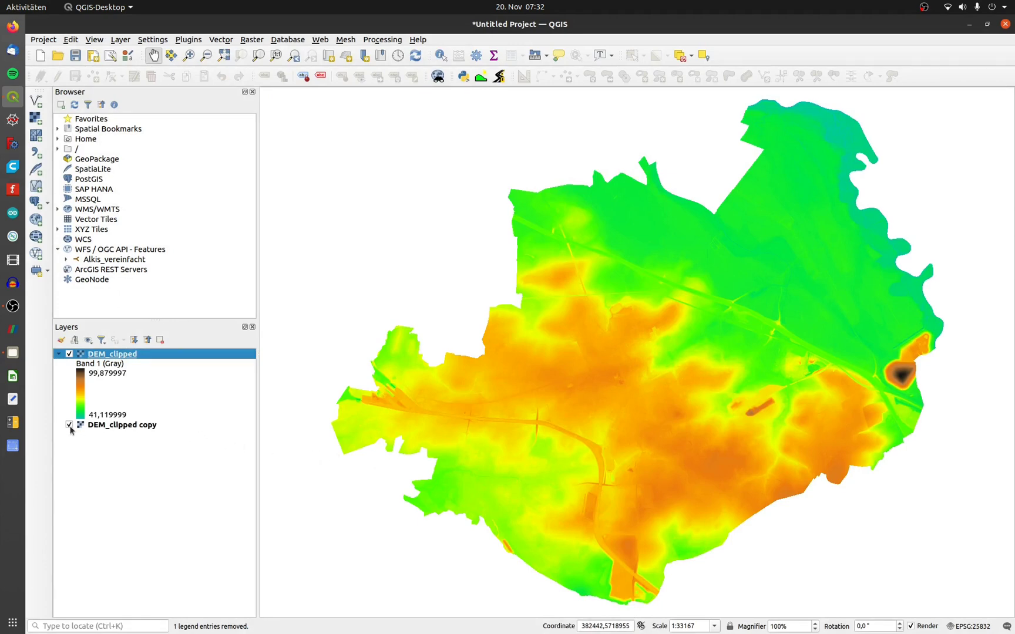